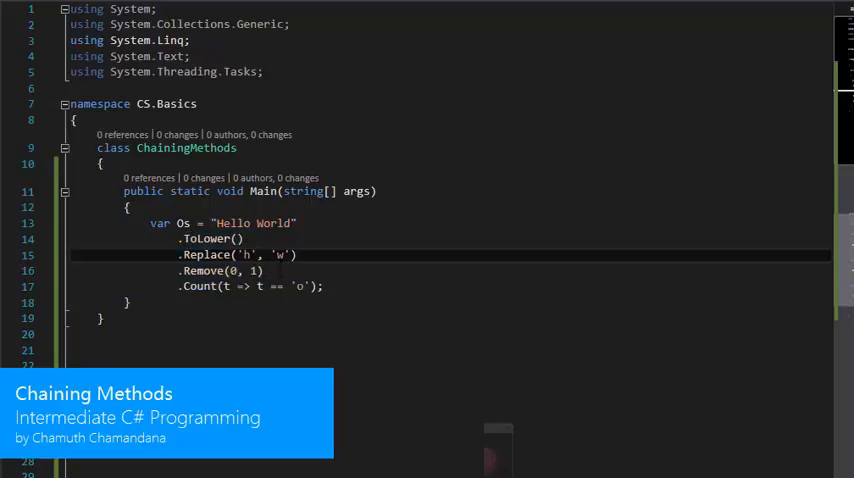
Write the public StringDeveloper class with a _content field and addText(string), removeChar() and getText() methods.
{"action": "double_click", "coordinate": [208, 254]}
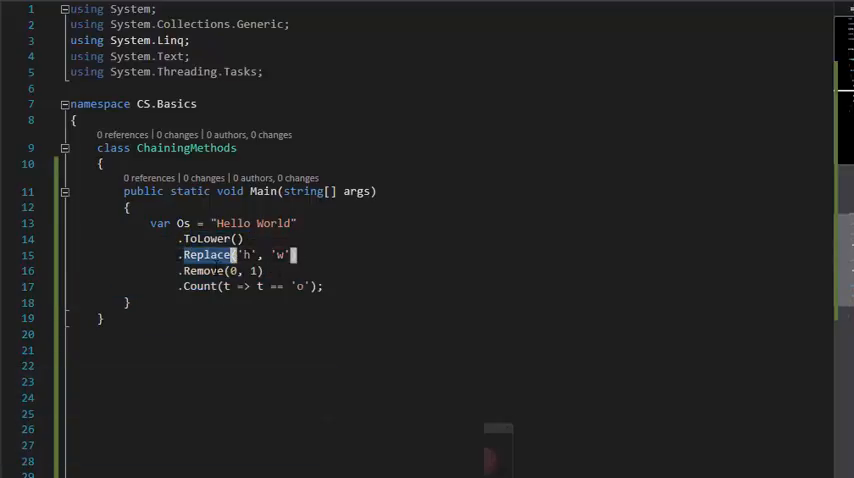
{"action": "mouse_move", "coordinate": [210, 264]}
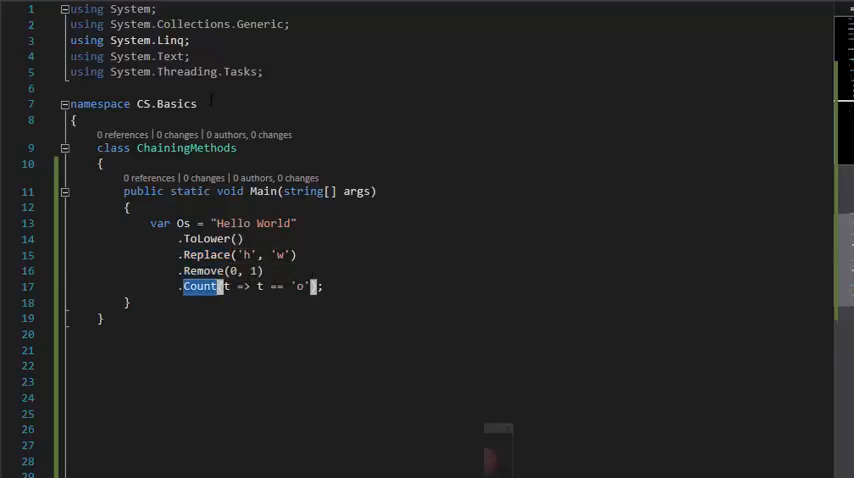
{"action": "mouse_move", "coordinate": [264, 192]}
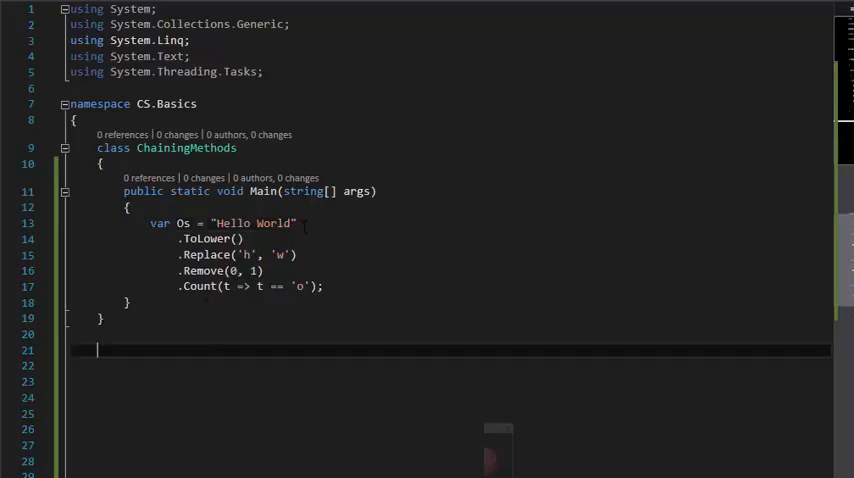
{"action": "double_click", "coordinate": [204, 240]}
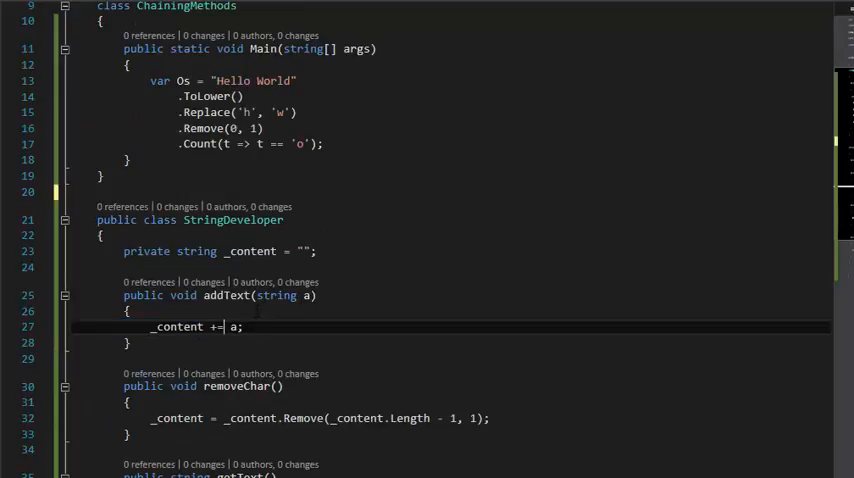
{"action": "scroll", "scroll_direction": "down", "scroll_amount": 3}
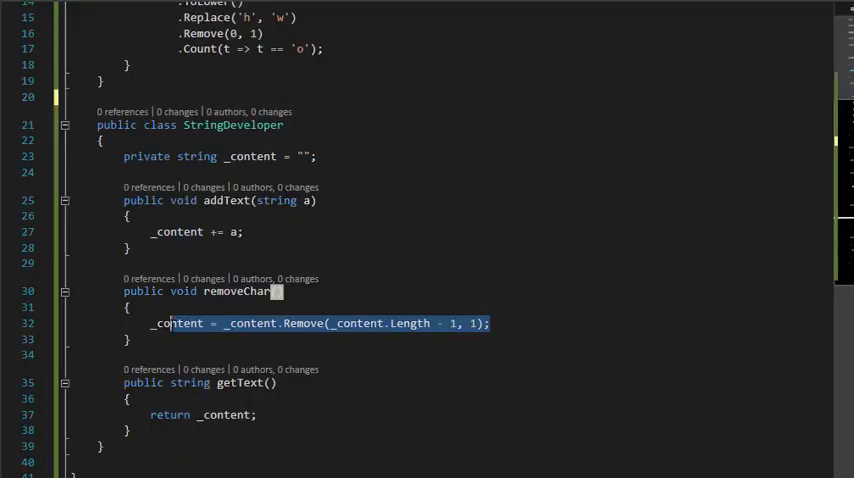
{"action": "left_click", "coordinate": [256, 414]}
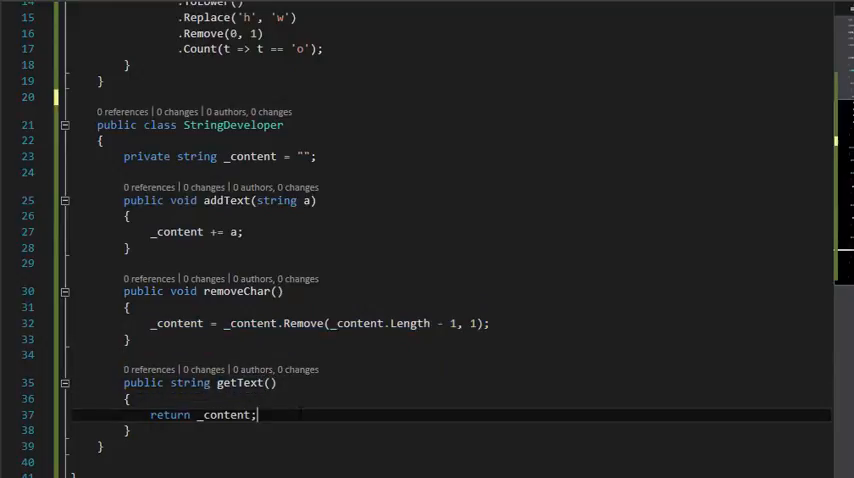
{"action": "scroll", "scroll_direction": "up", "scroll_amount": 3}
{"action": "type", "text": "var sd = new"}
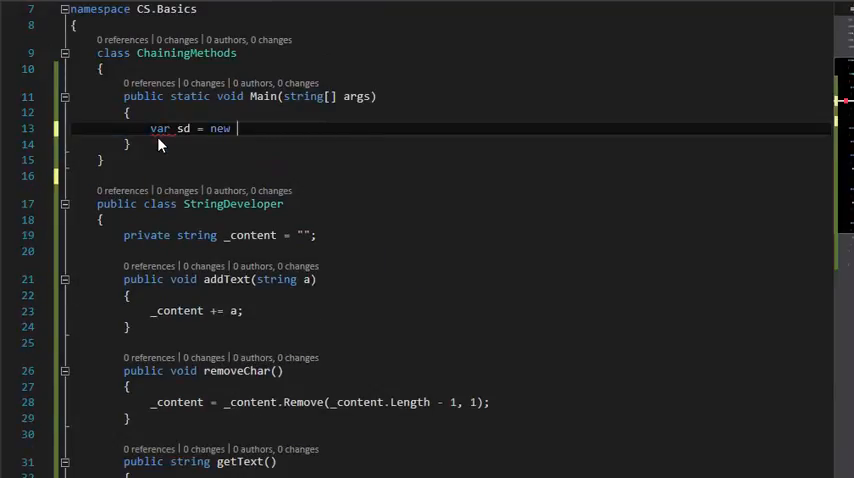
In Main, create 'var sd = new StringDeveloper();' and call sd.addText("Hello").
{"action": "type", "text": "StringDeveloper();"}
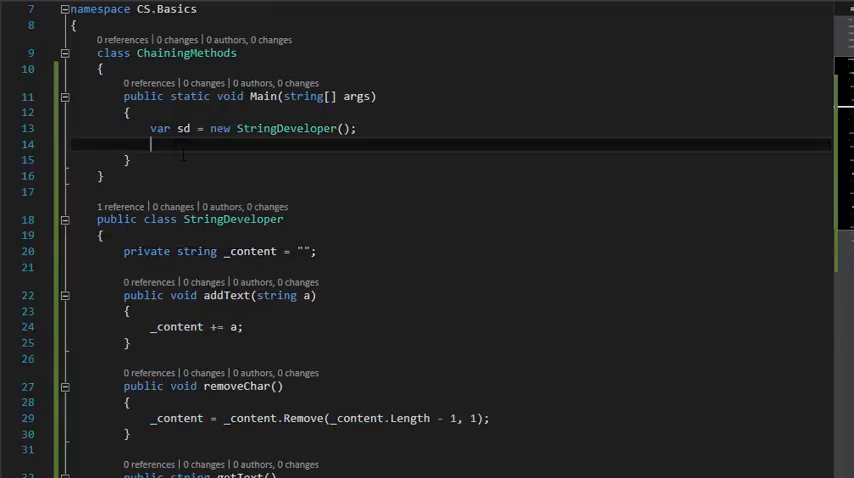
{"action": "type", "text": "sd.AddTe"}
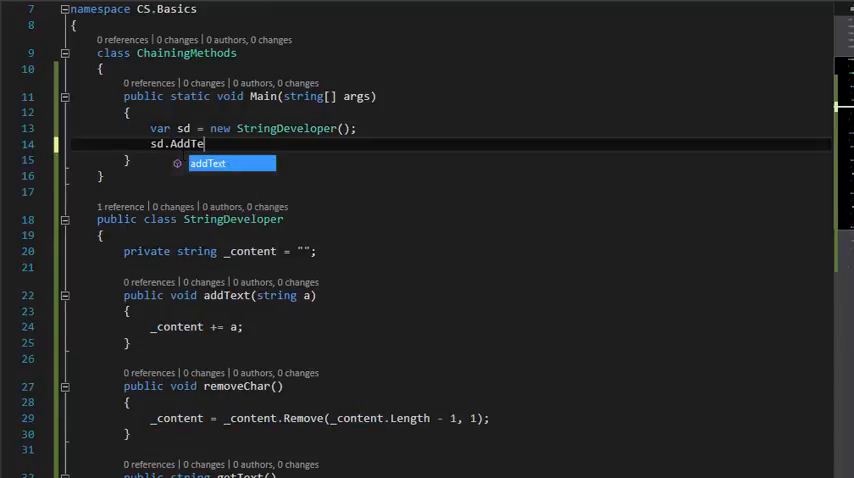
{"action": "type", "text": "(\"Hello\");"}
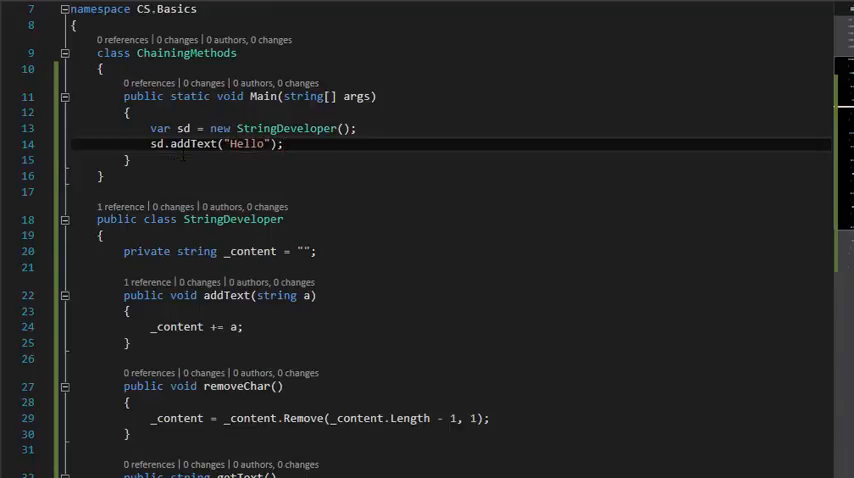
Print the developer's text with Console.WriteLine(sd.getText());.
{"action": "type", "text": "Console.WriteLine();"}
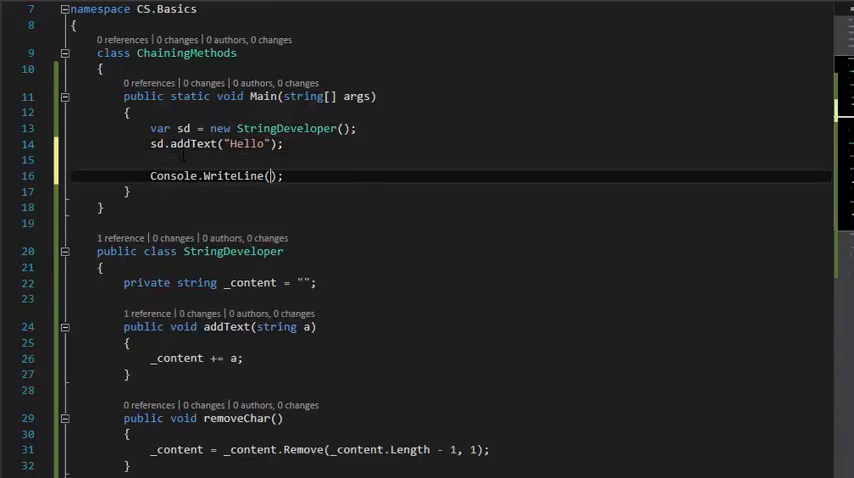
{"action": "type", "text": "sd."}
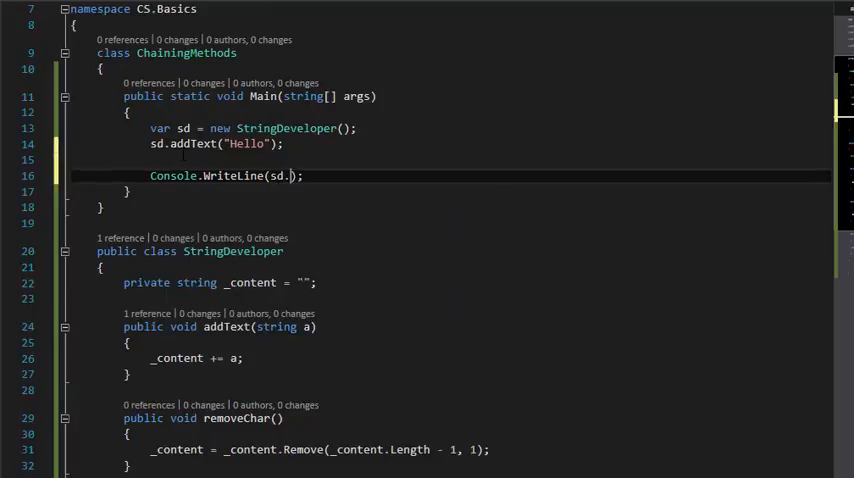
{"action": "type", "text": "getText()"}
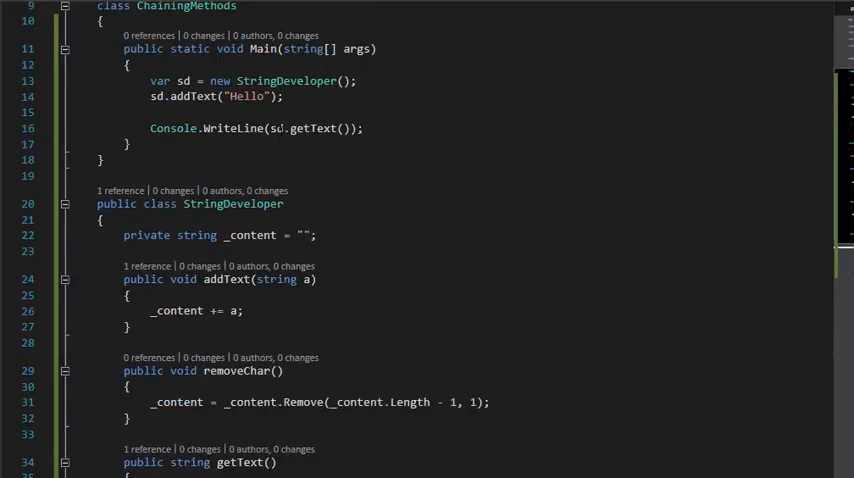
{"action": "left_click", "coordinate": [240, 310]}
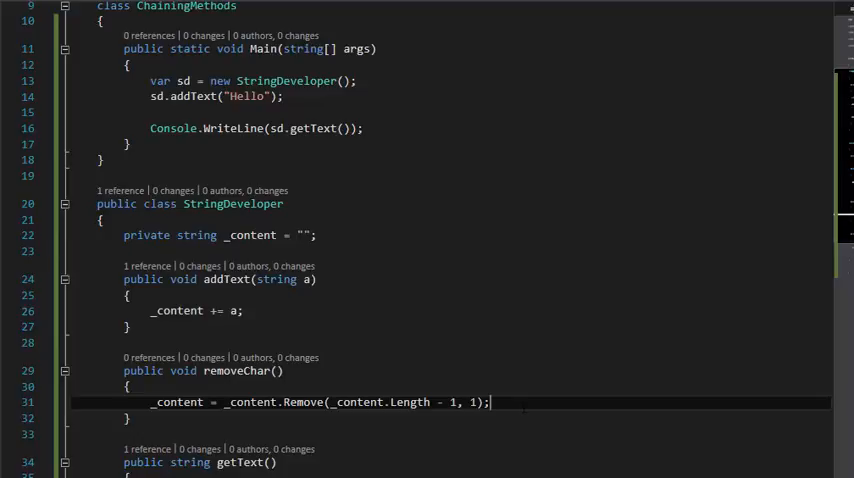
Make addText and removeChar return StringDeveloper, ending each with 'return this;'.
{"action": "scroll", "scroll_direction": "down", "scroll_amount": 3}
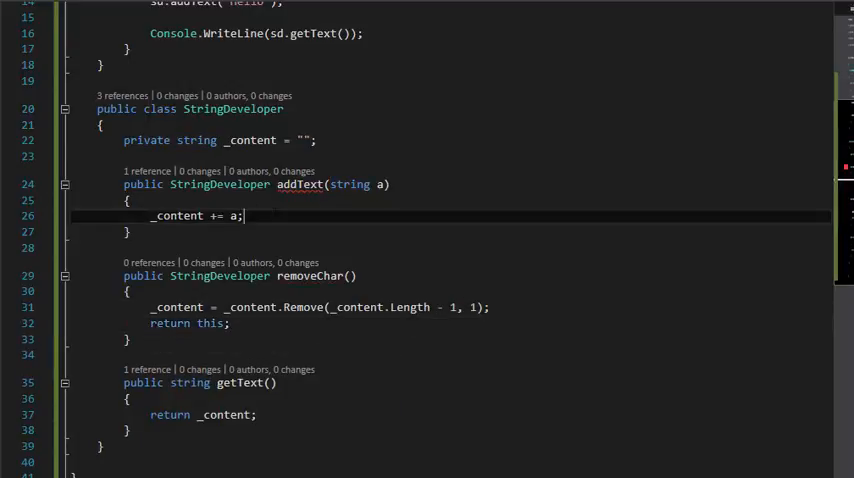
{"action": "type", "text": "return this"}
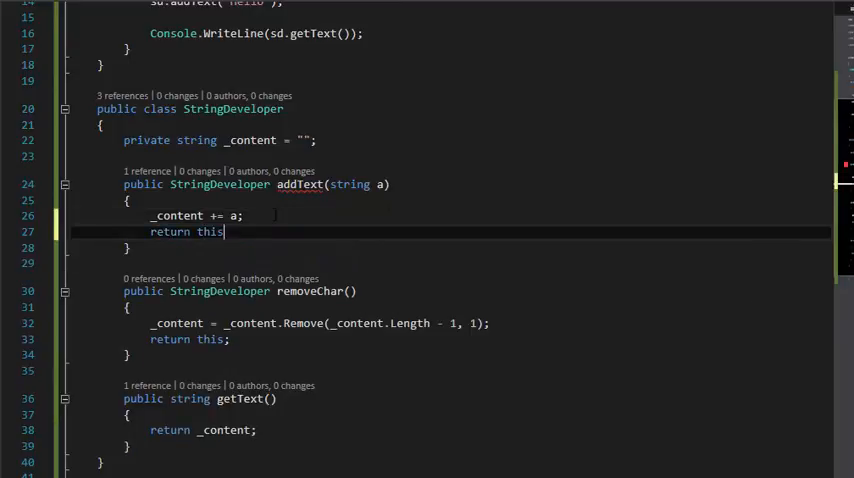
{"action": "scroll", "scroll_direction": "up", "scroll_amount": 3}
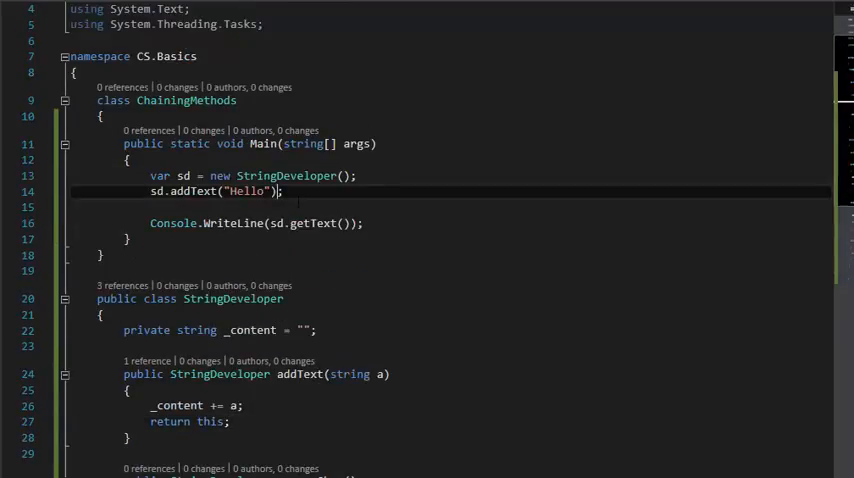
Chain .addText(" World!").removeChar().addText(" TESTING") onto sd.addText("Hello") in Main.
{"action": "type", "text": ".addText(\" World!!"}
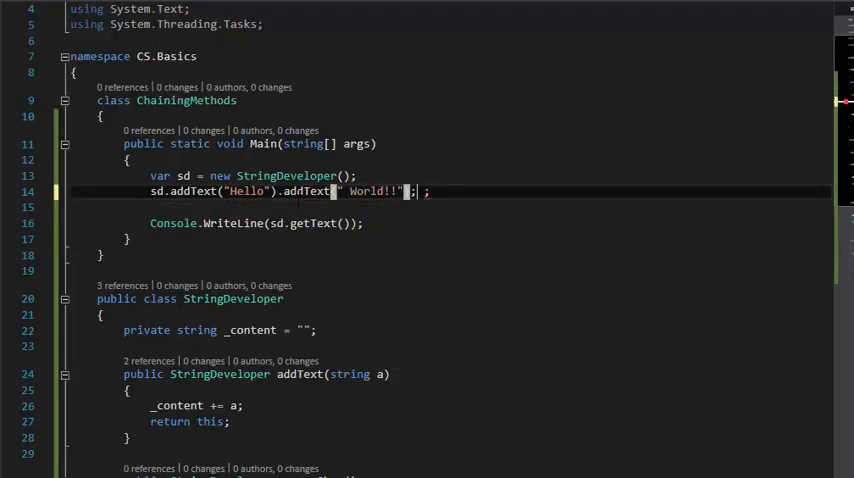
{"action": "type", "text": "."}
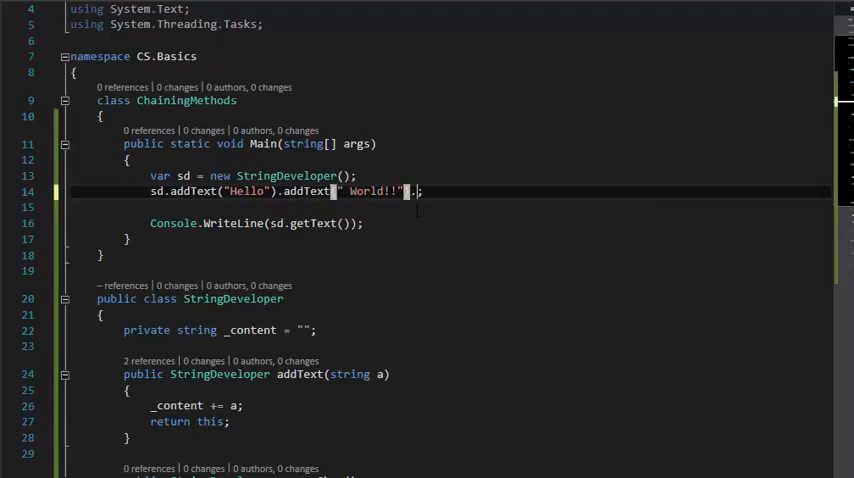
{"action": "type", "text": "removeChar("}
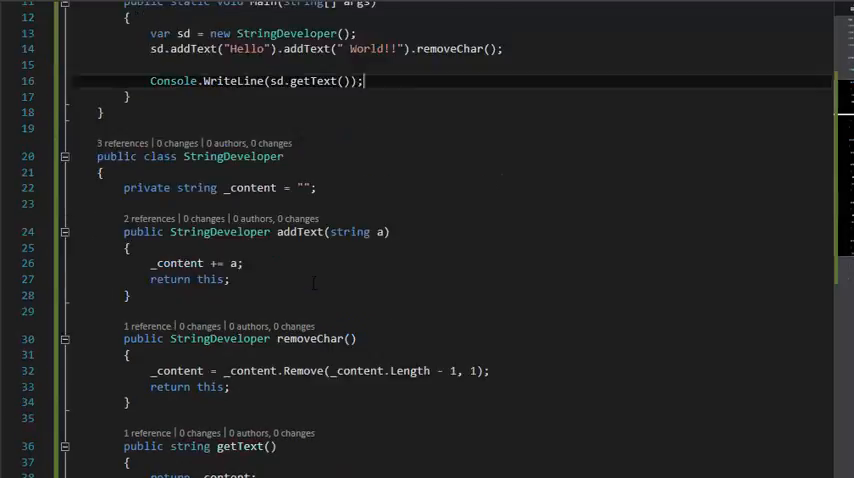
{"action": "scroll", "scroll_direction": "down", "scroll_amount": 3}
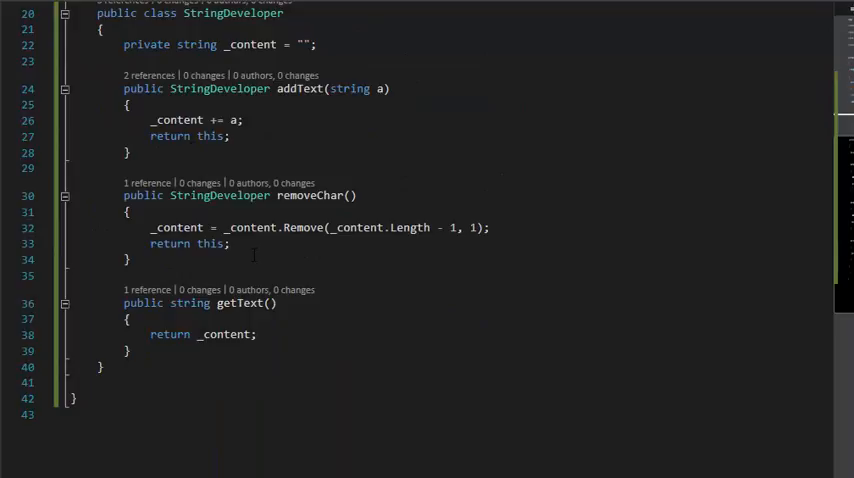
{"action": "scroll", "scroll_direction": "up", "scroll_amount": 3}
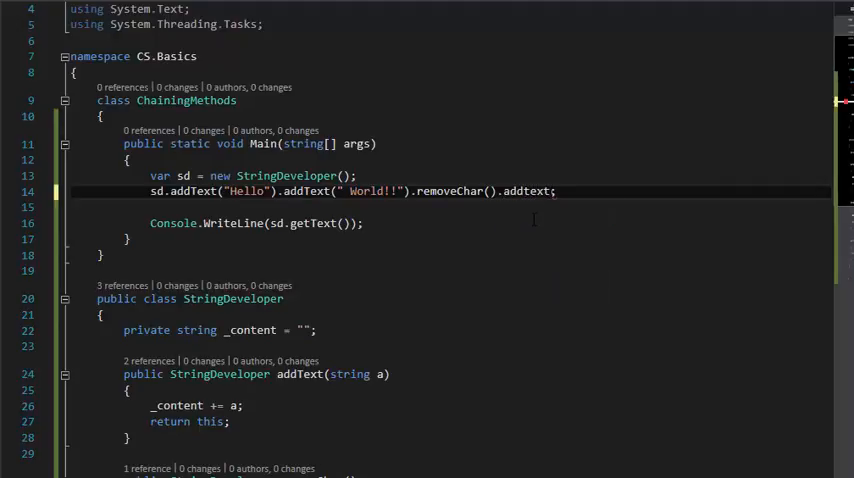
{"action": "type", "text": "(\" TESTING\");"}
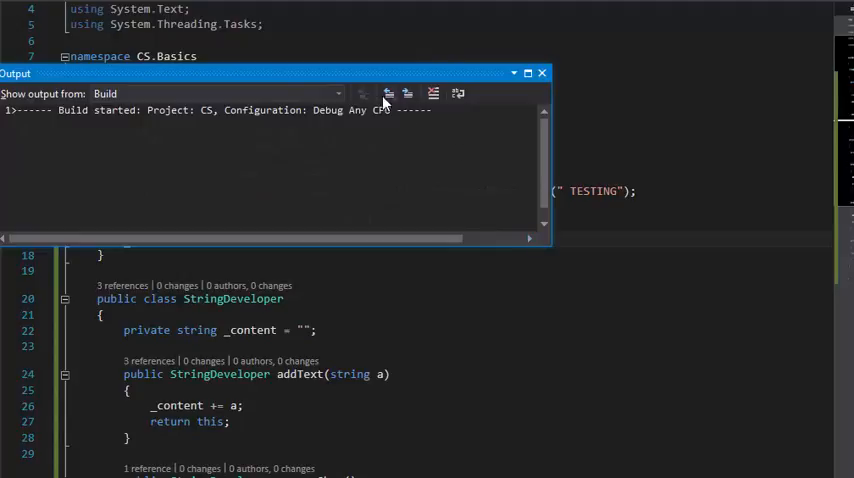
Build and run the solution, moving the build Output window aside to see the editor.
{"action": "left_click_drag", "start_coordinate": [270, 72], "coordinate": [440, 74]}
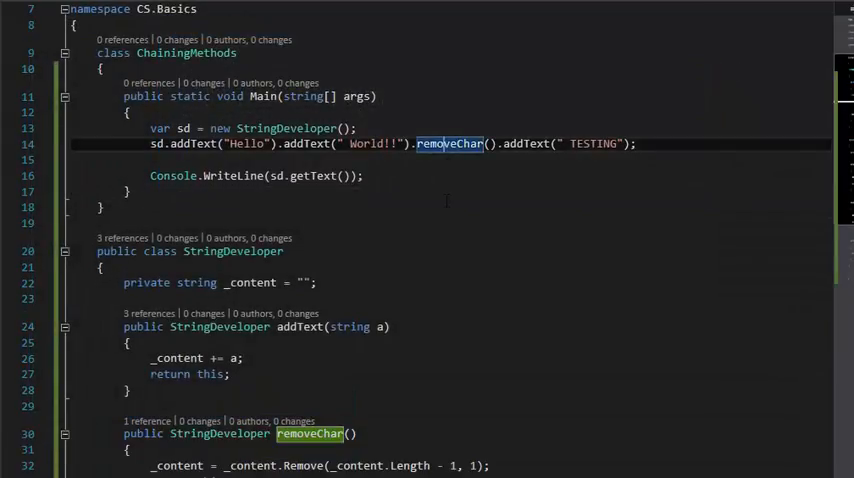
{"action": "scroll", "scroll_direction": "down", "scroll_amount": 3}
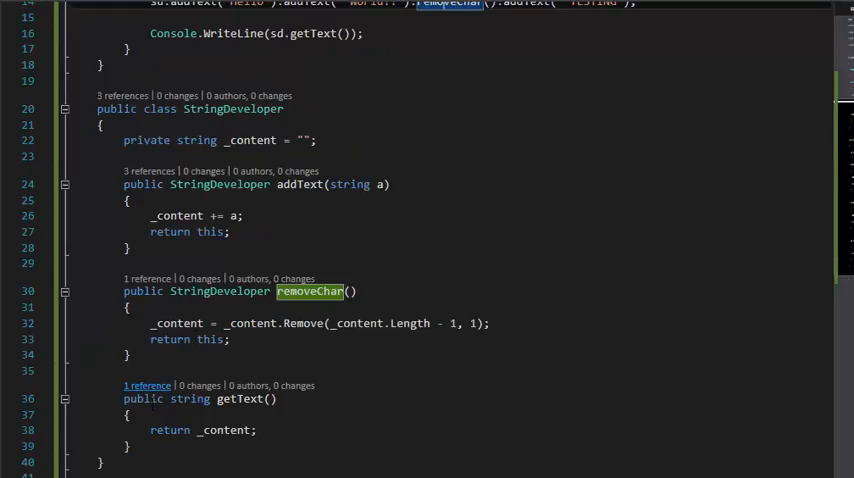
{"action": "scroll", "scroll_direction": "down", "scroll_amount": 3}
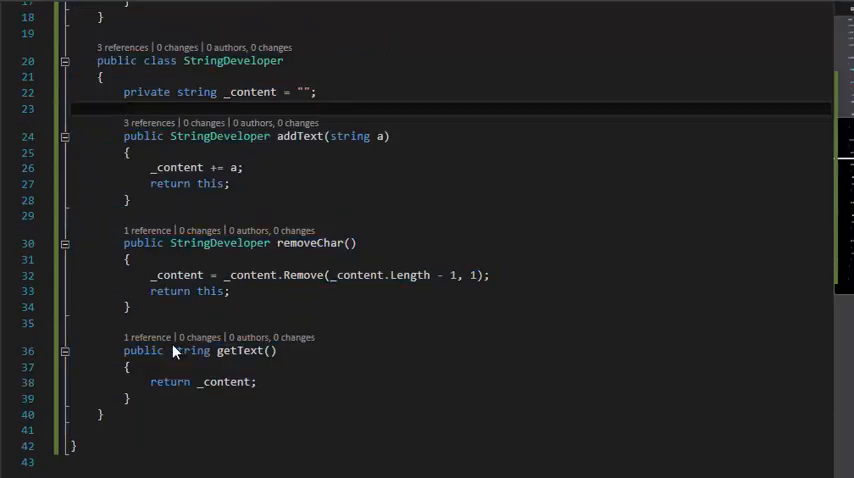
{"action": "scroll", "scroll_direction": "up", "scroll_amount": 3}
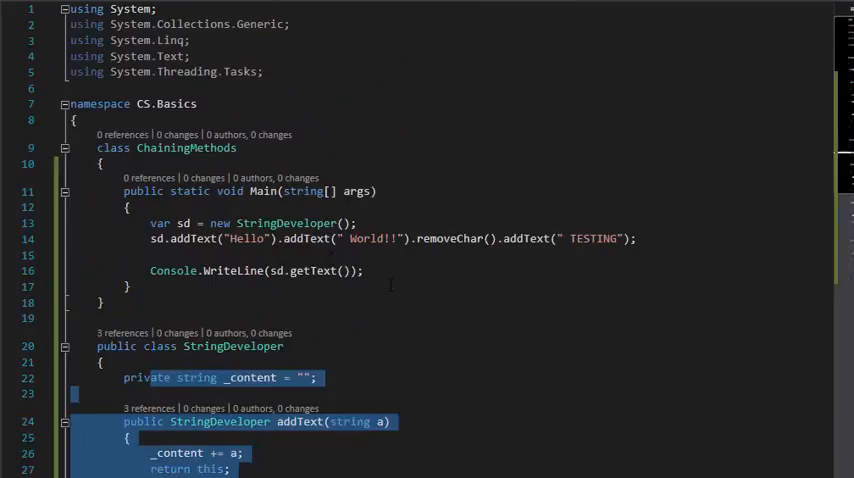